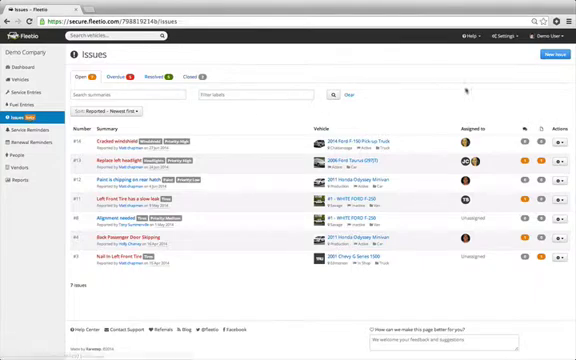
# Step: Browse the issues list, switching between the Open and Resolved status tabs
pyautogui.click(550, 54)
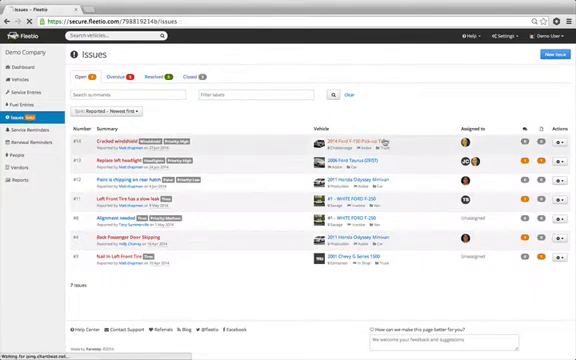
pyautogui.click(338, 143)
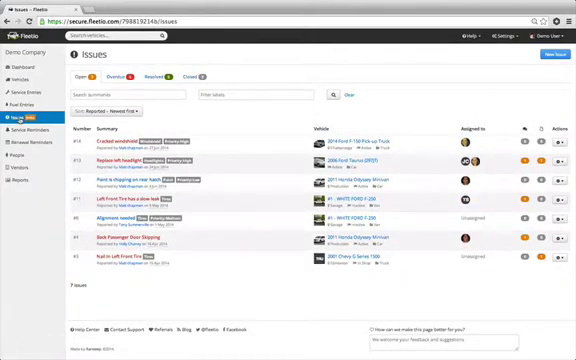
pyautogui.click(110, 77)
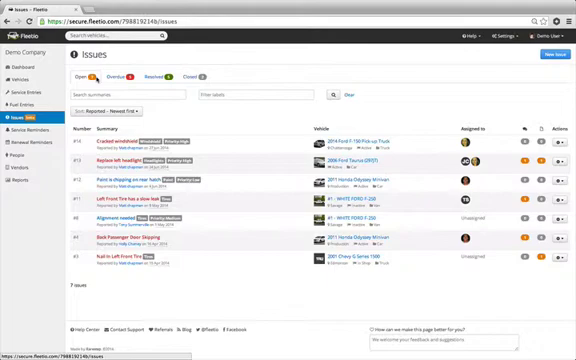
pyautogui.click(153, 77)
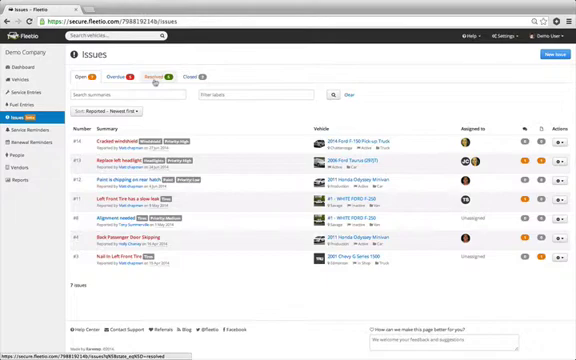
pyautogui.click(180, 77)
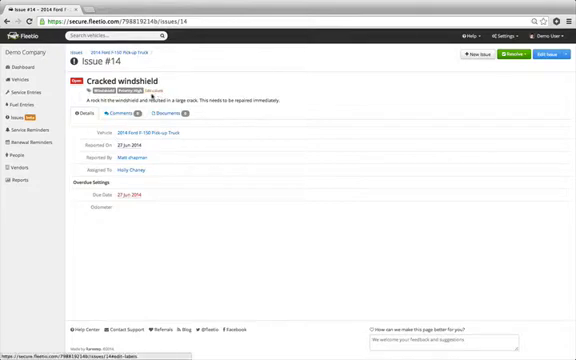
# Step: View issue #14's Resolve options, then open the Issues List report from Reports
pyautogui.click(160, 113)
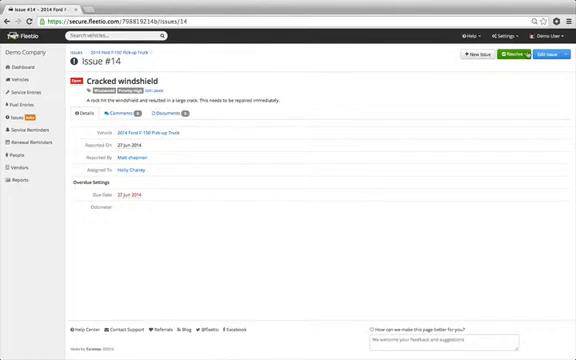
pyautogui.click(507, 54)
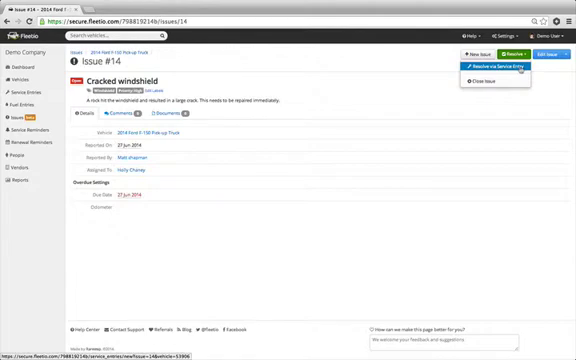
pyautogui.moveTo(489, 80)
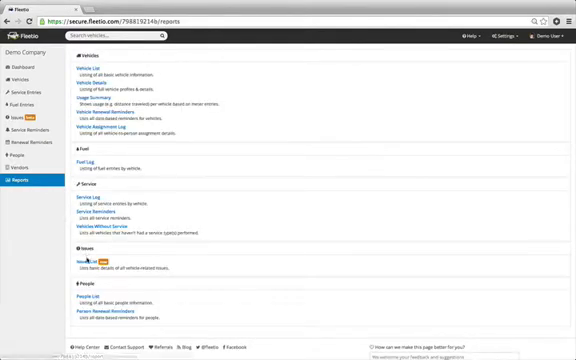
pyautogui.click(85, 259)
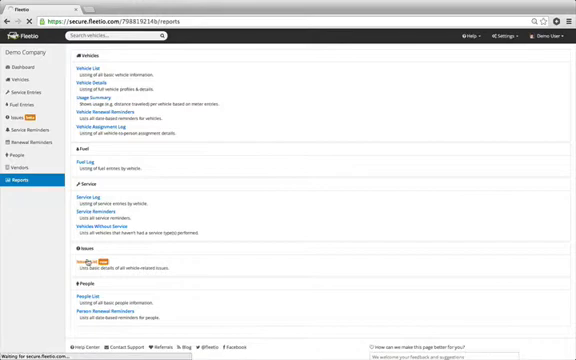